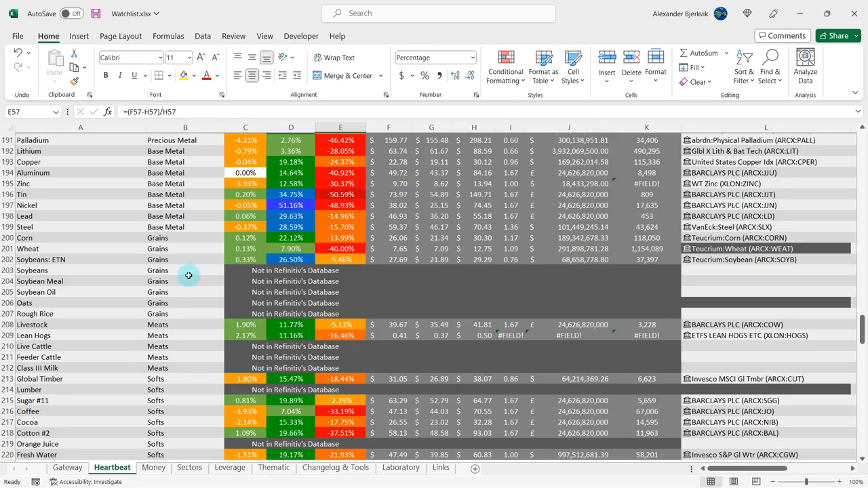
mouse_move(190, 291)
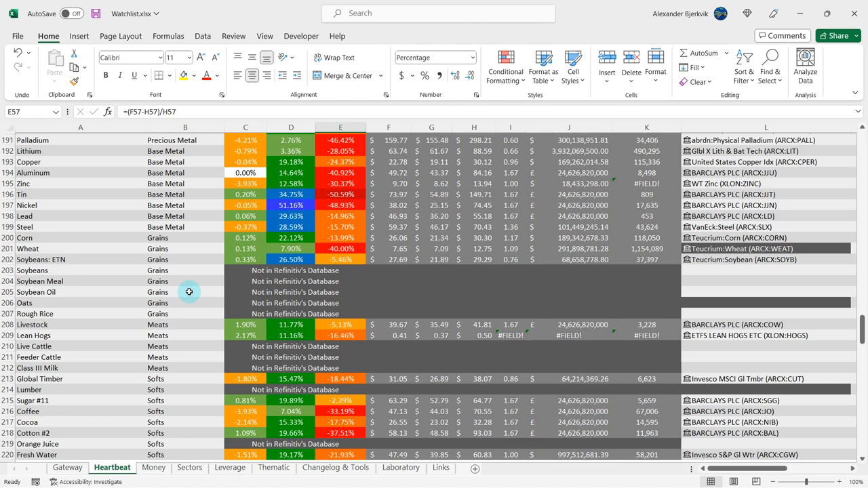
Inspect the Lean Hogs row's category and distance-from-low/high formulas in the Laboratory sheet.
scroll("down", 3)
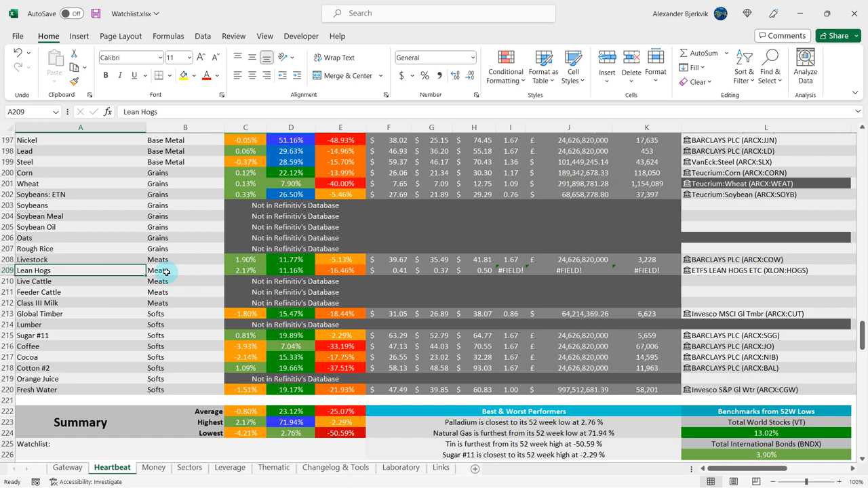
left_click(185, 269)
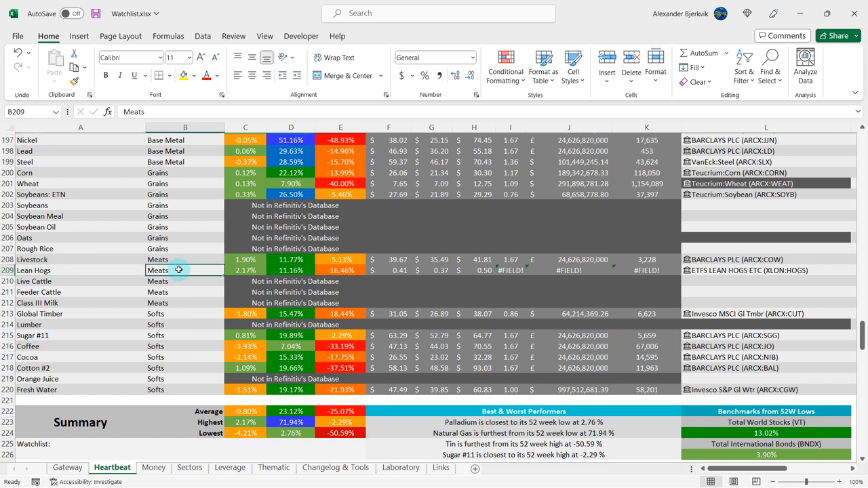
left_click(290, 270)
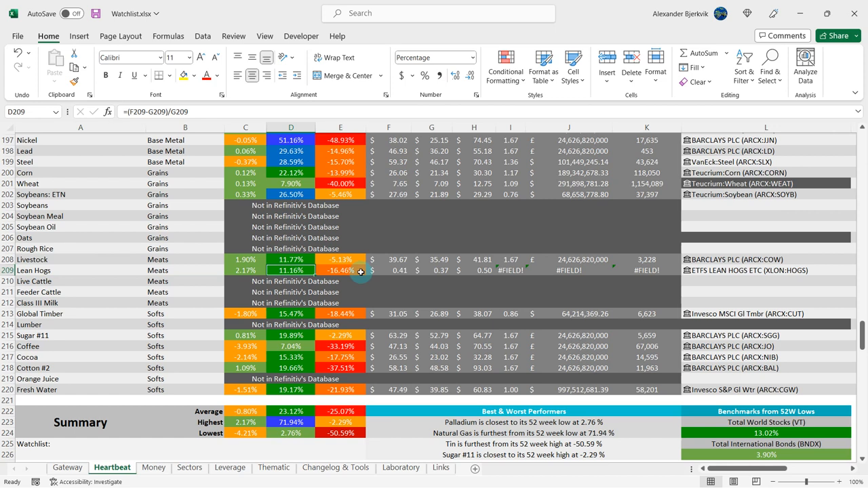
left_click(339, 259)
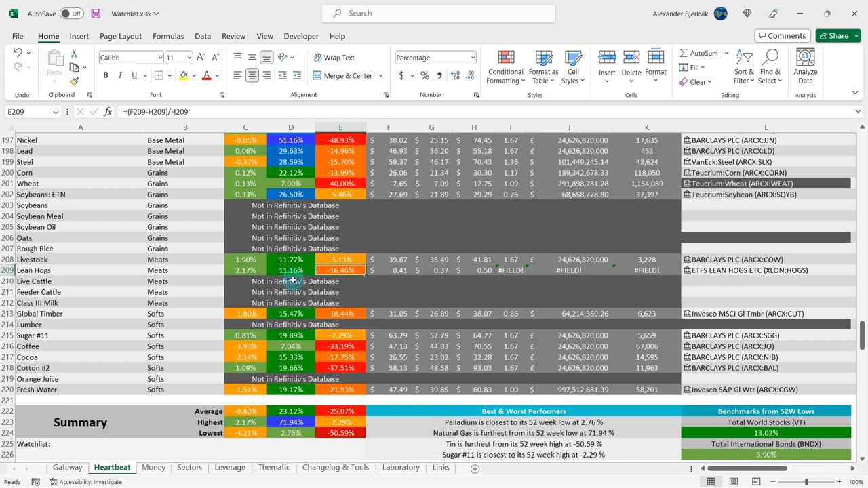
left_click(185, 270)
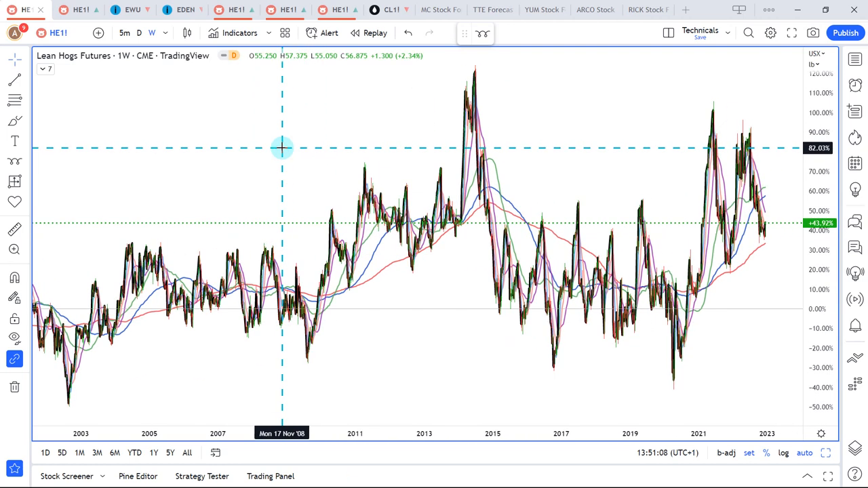
scroll("down", 3)
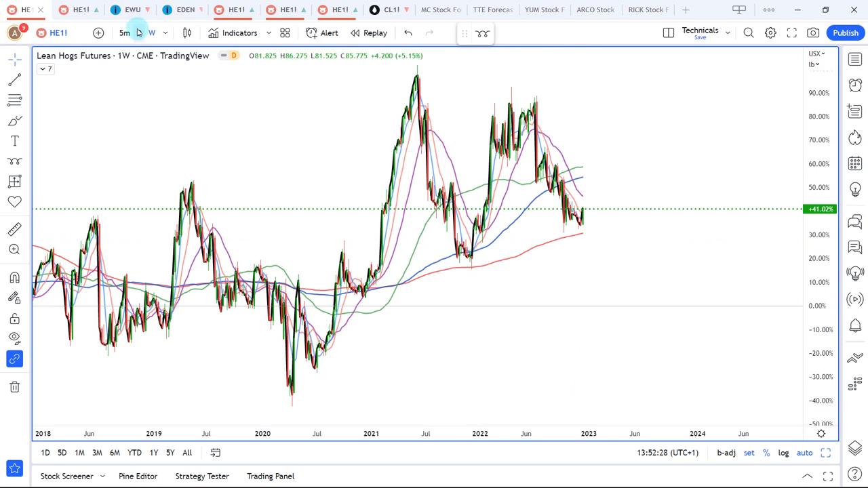
Flip the Lean Hogs chart to daily candles and back to the weekly timeframe.
left_click(138, 33)
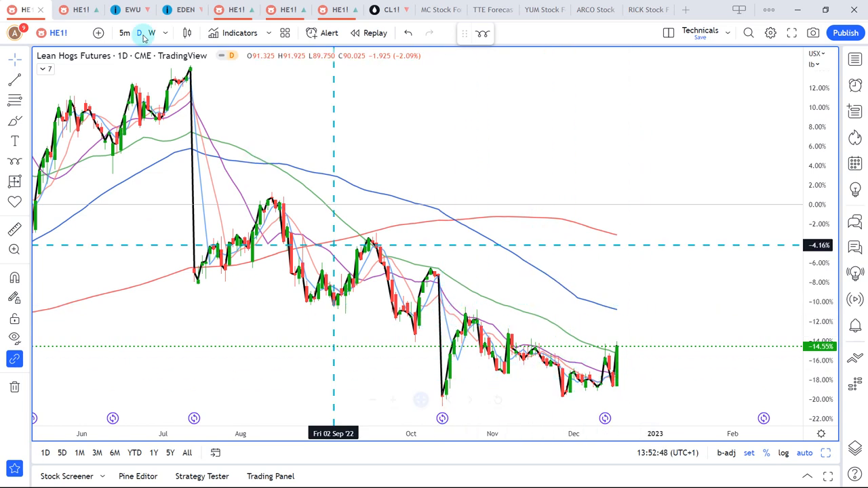
left_click(152, 32)
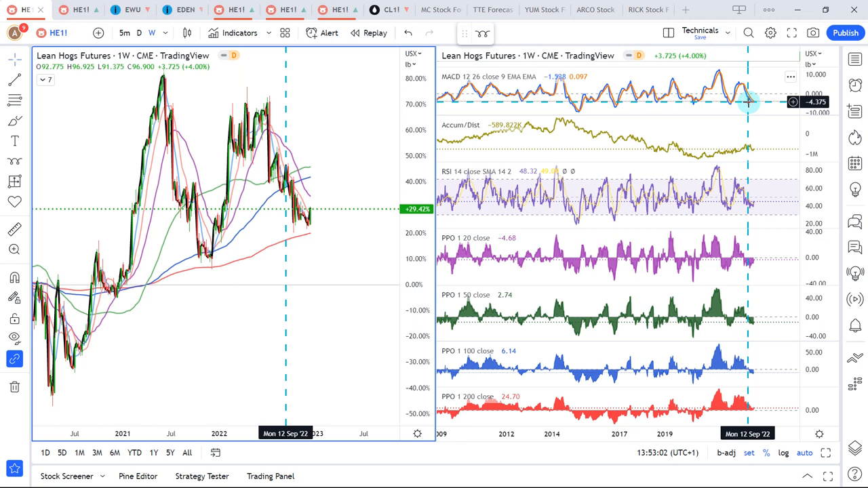
mouse_move(748, 106)
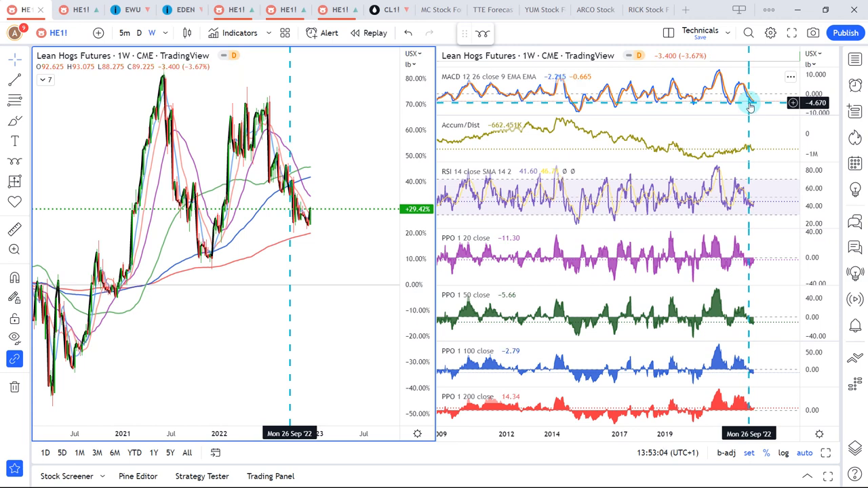
mouse_move(771, 127)
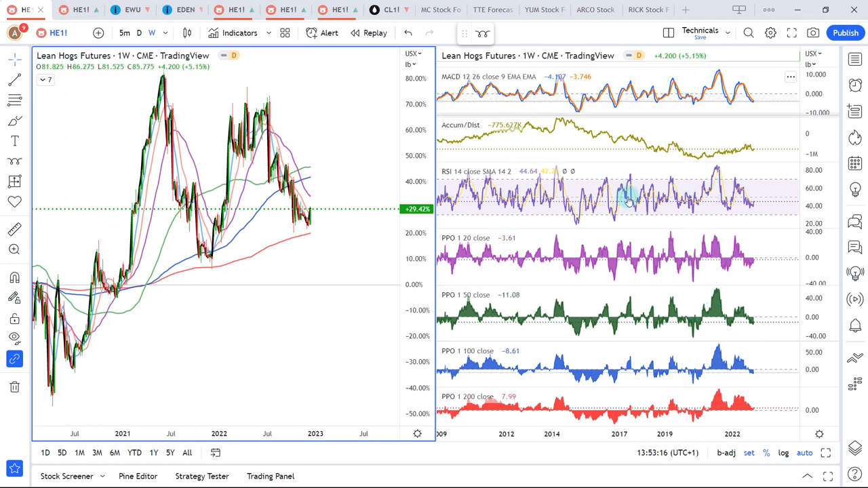
mouse_move(624, 200)
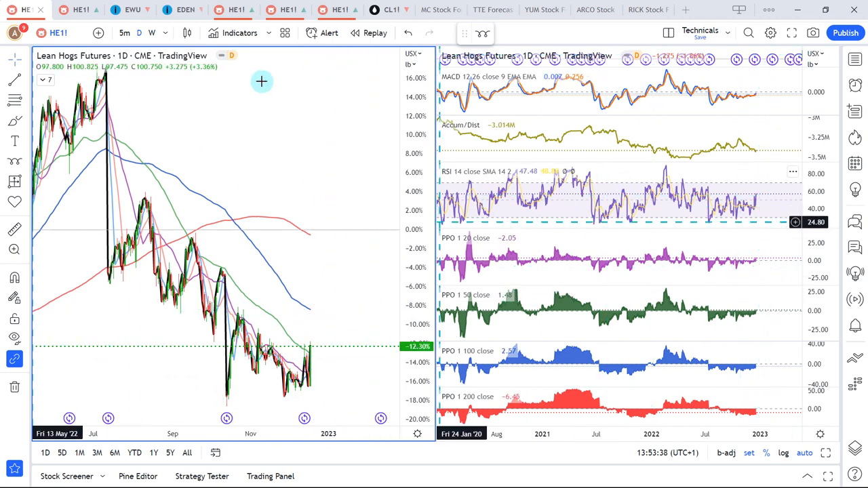
left_click(152, 32)
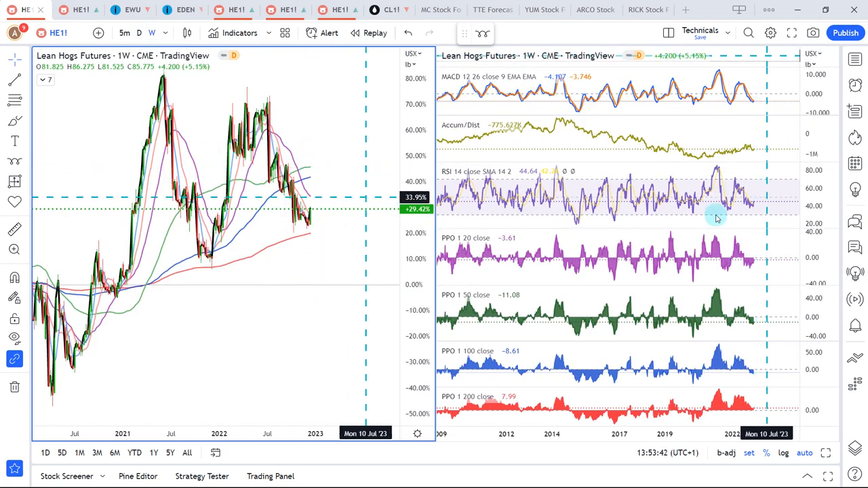
mouse_move(339, 291)
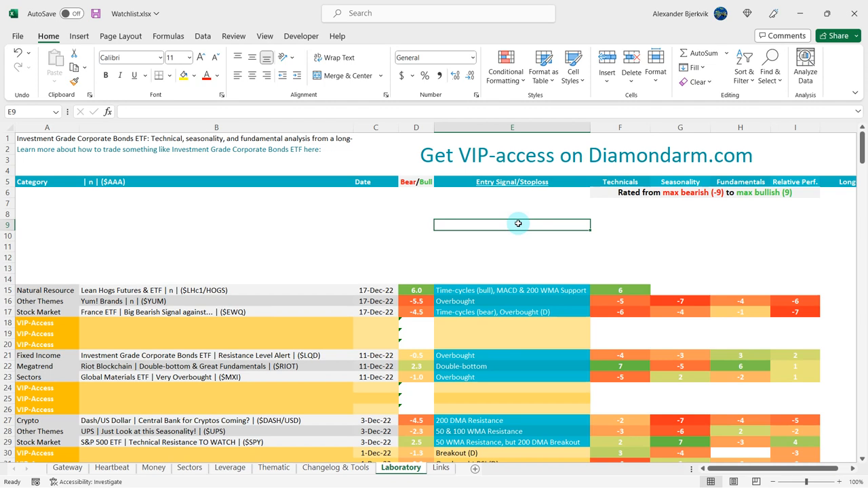
mouse_move(464, 236)
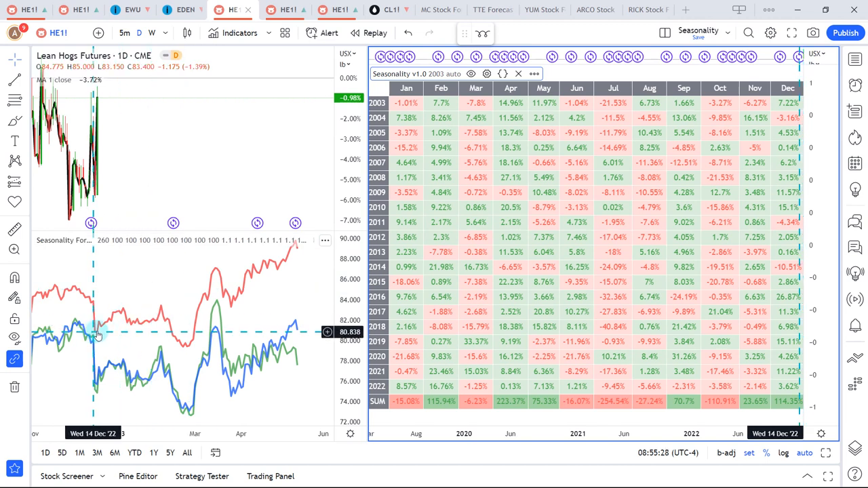
mouse_move(98, 332)
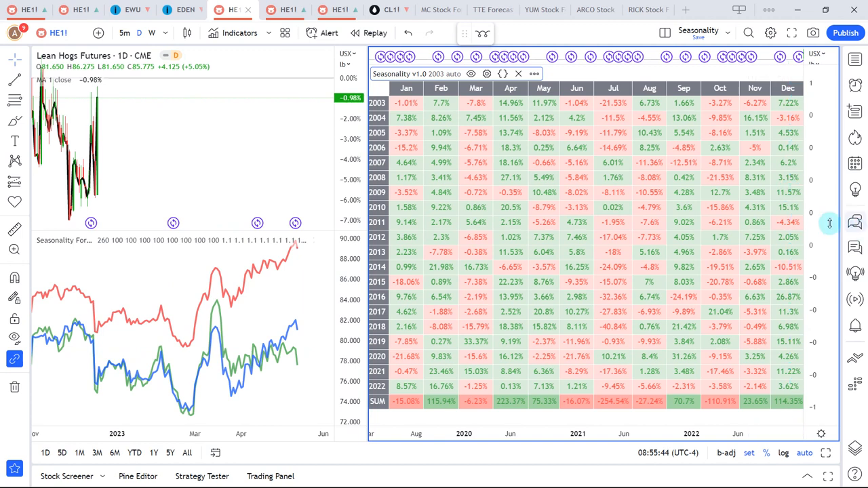
mouse_move(779, 392)
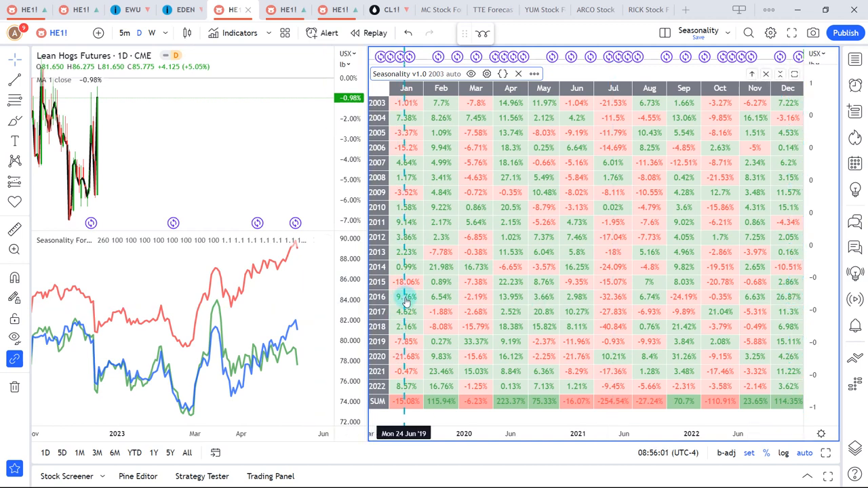
mouse_move(407, 360)
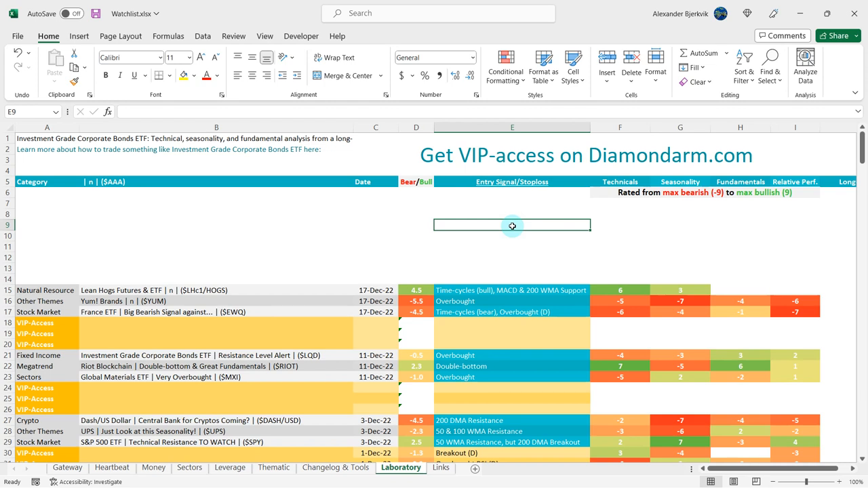
Enter seasonality score 1 for Lean Hogs and select its Fundamentals cell H15.
left_click(741, 280)
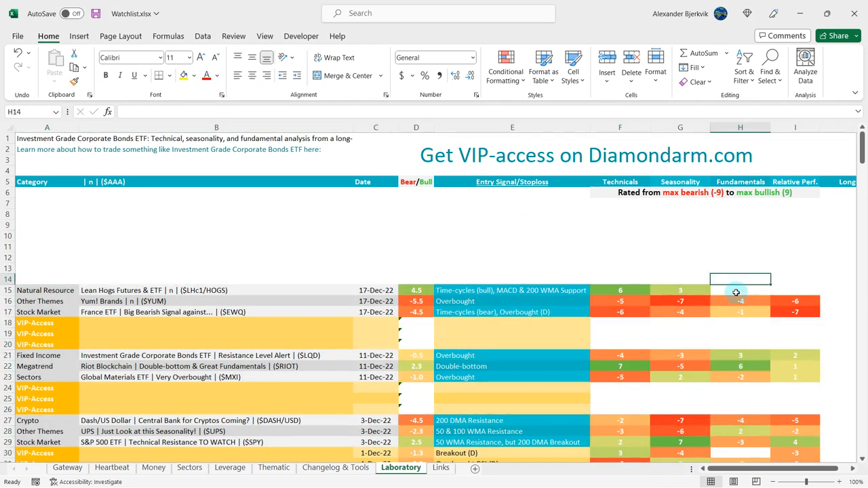
left_click(741, 290)
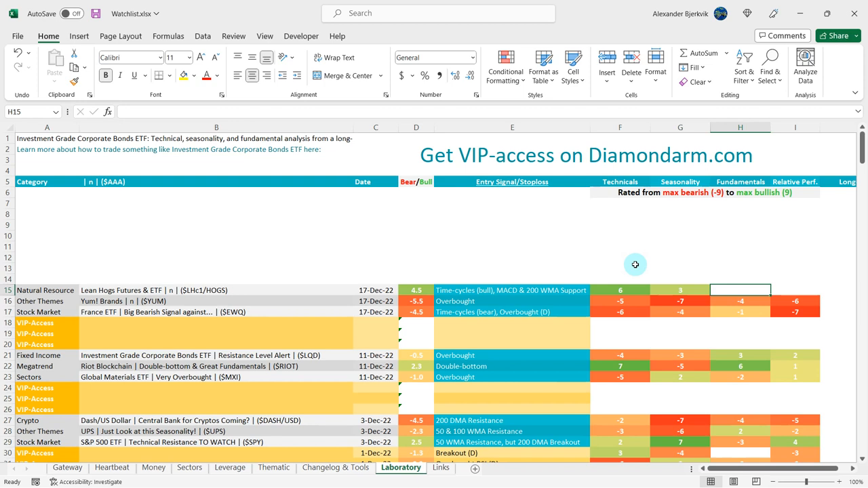
left_click(513, 236)
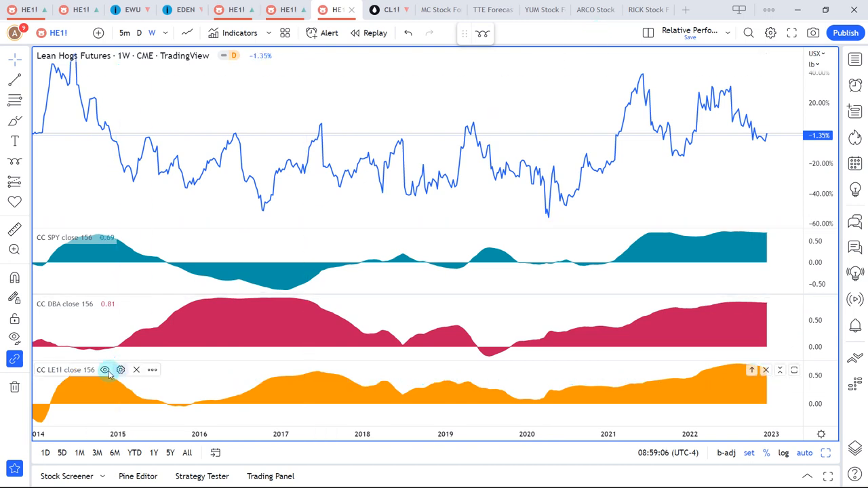
Replace the LE1! correlation pane's comparison symbol with the WisdomTree HOGS fund on LSE.
left_click(106, 369)
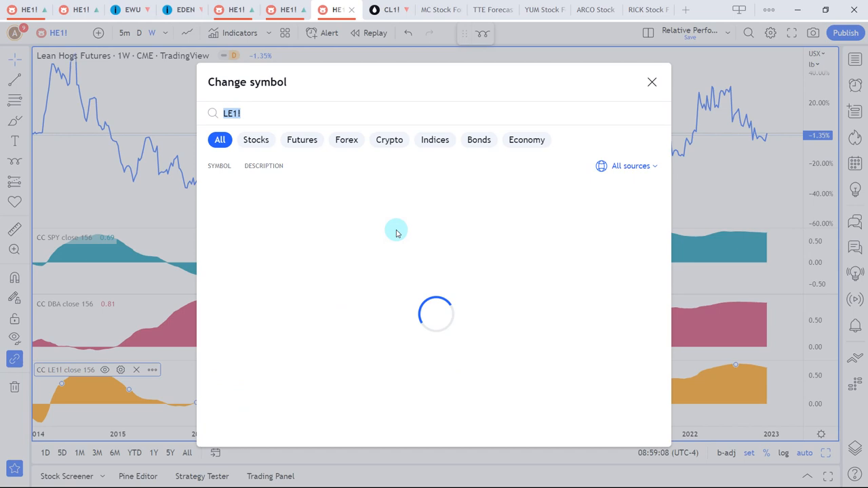
type("HOGS")
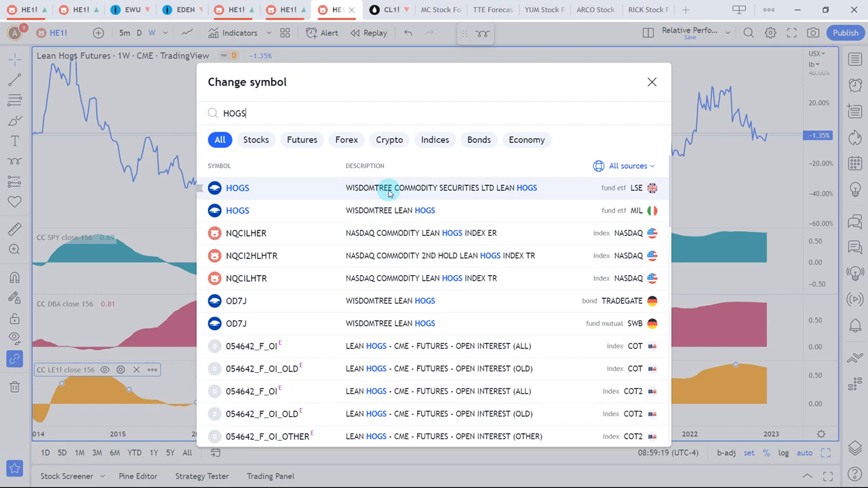
left_click(237, 187)
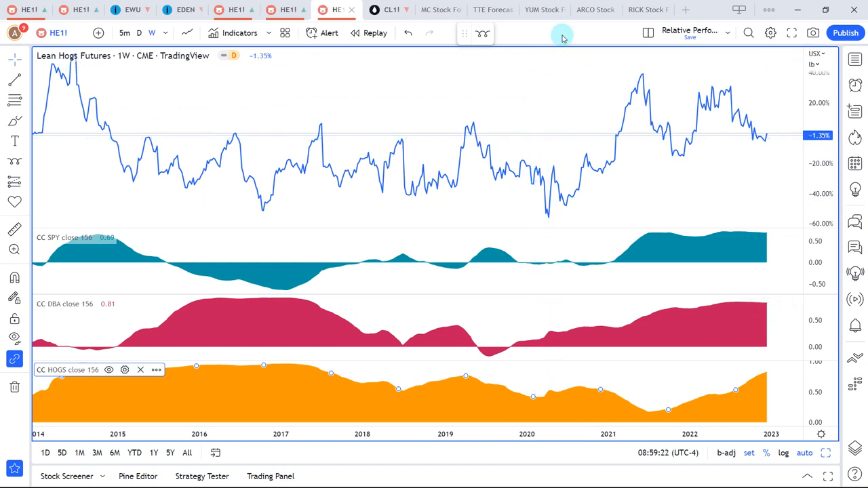
mouse_move(572, 29)
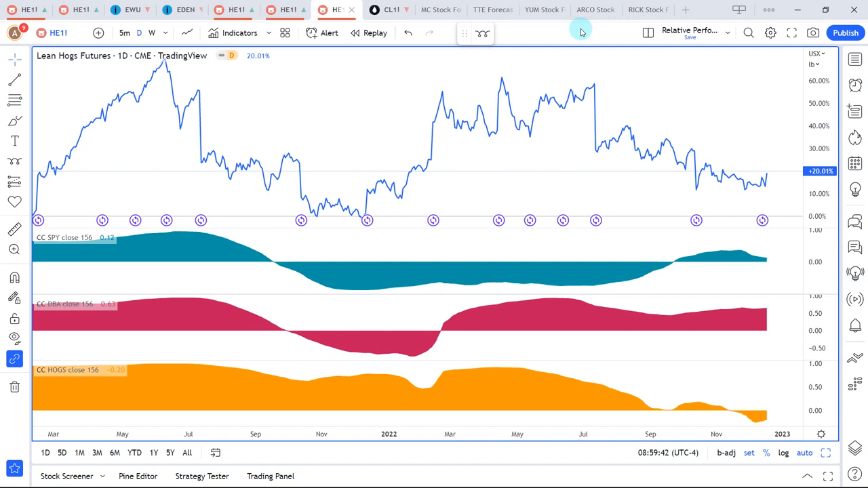
mouse_move(586, 28)
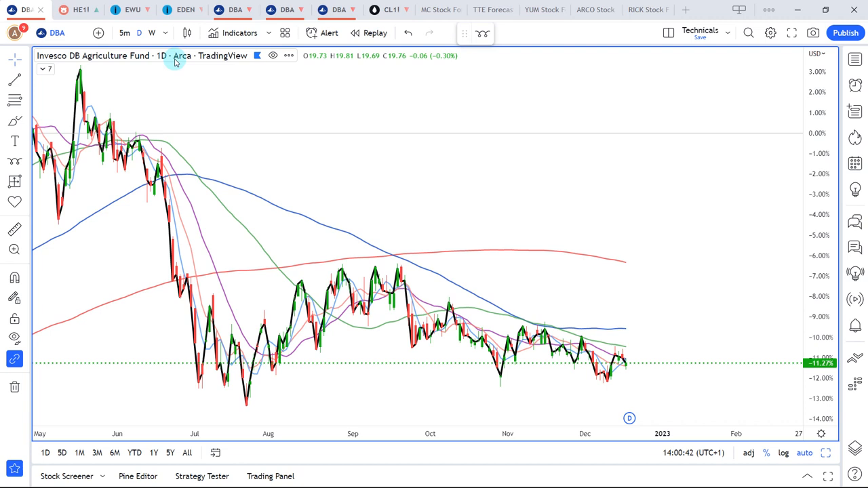
mouse_move(413, 247)
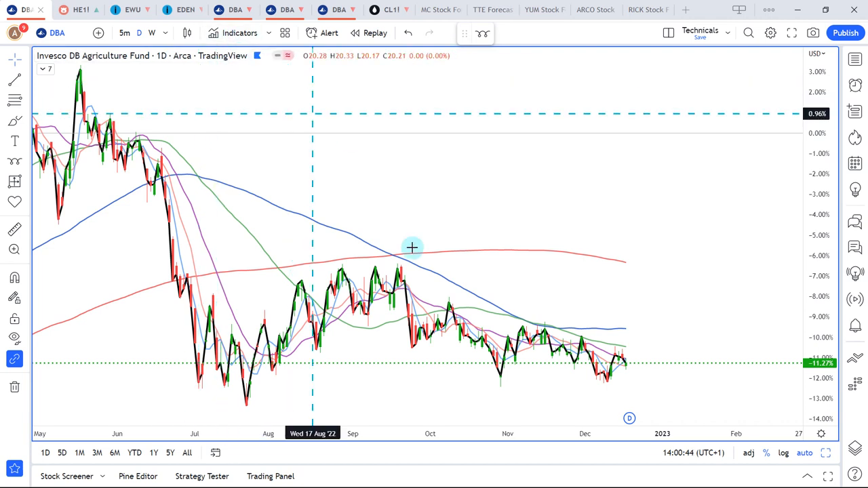
Pan the DBA agriculture fund chart back to earlier months of its history.
left_click_drag(412, 247, 531, 356)
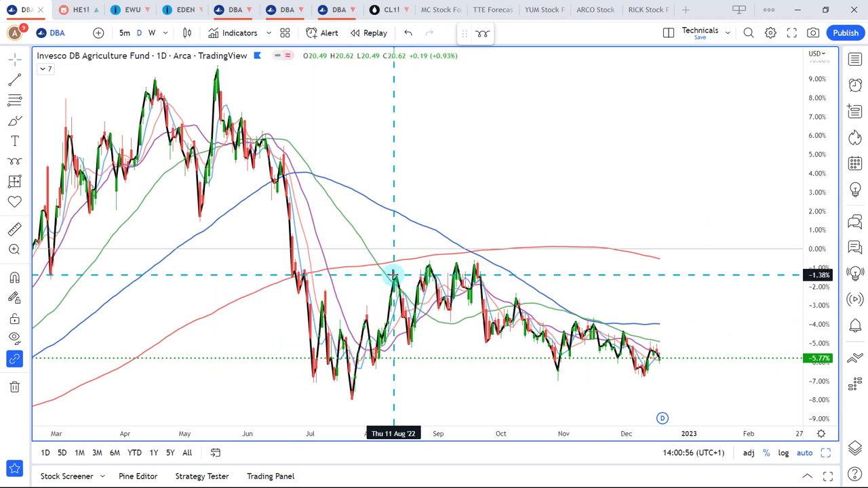
mouse_move(311, 149)
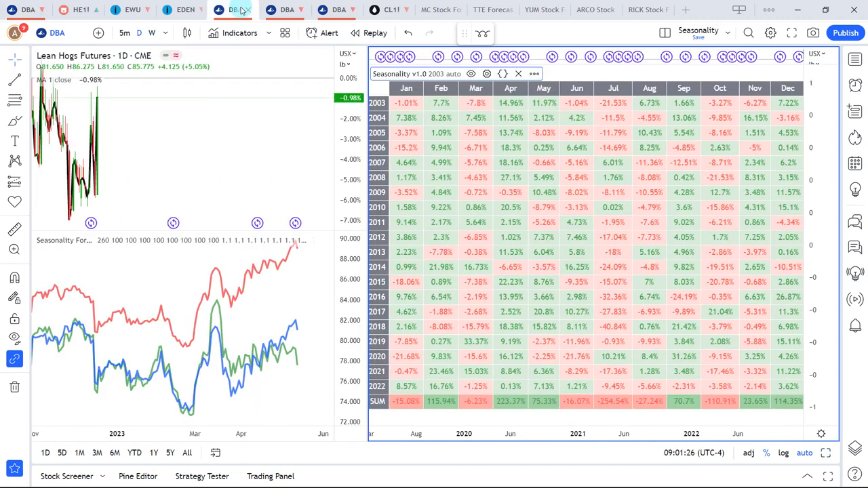
Load DBA into the seasonality layout, then return to the Lean Hogs relative performance chart.
left_click(233, 10)
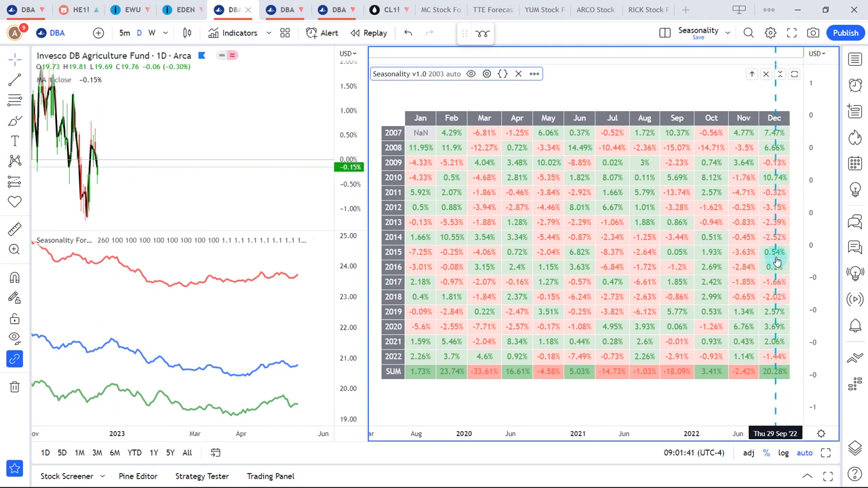
mouse_move(776, 260)
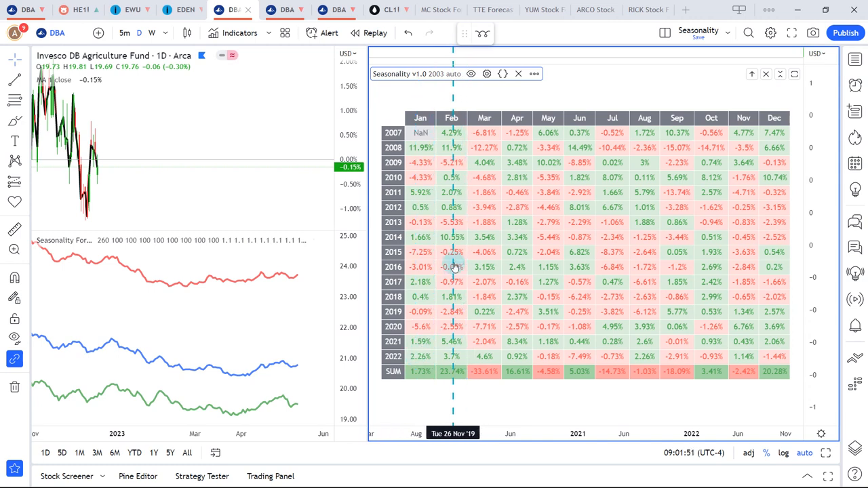
mouse_move(481, 251)
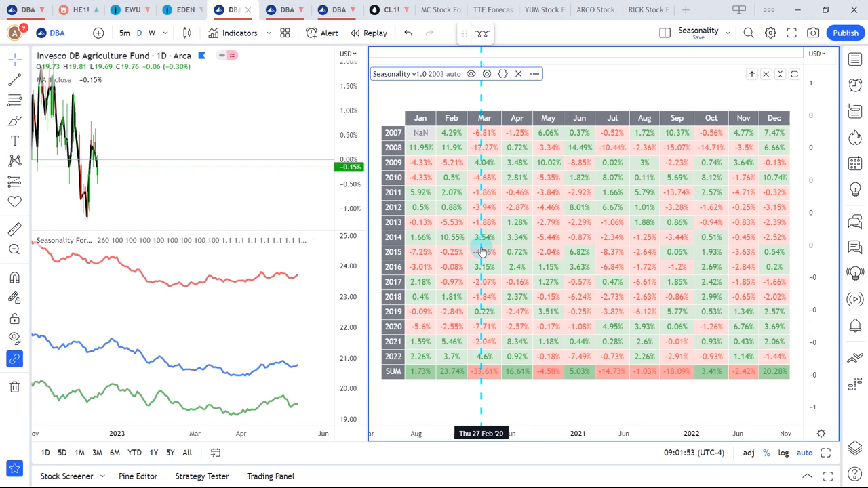
mouse_move(279, 204)
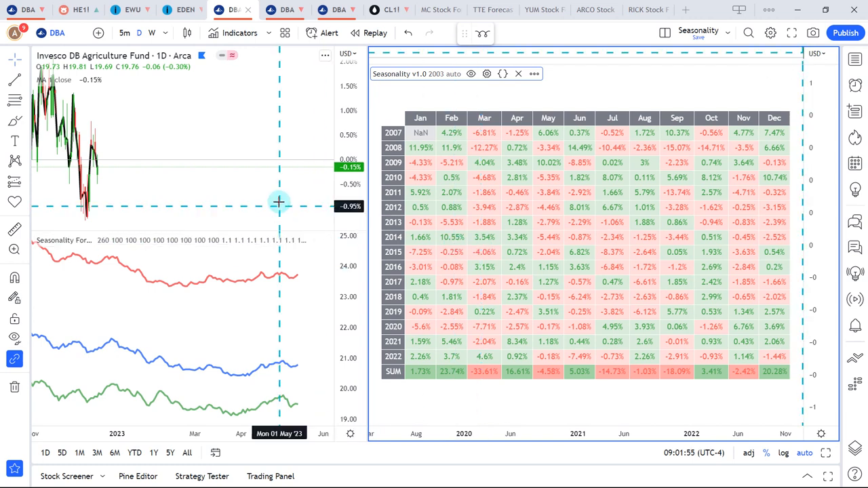
mouse_move(278, 200)
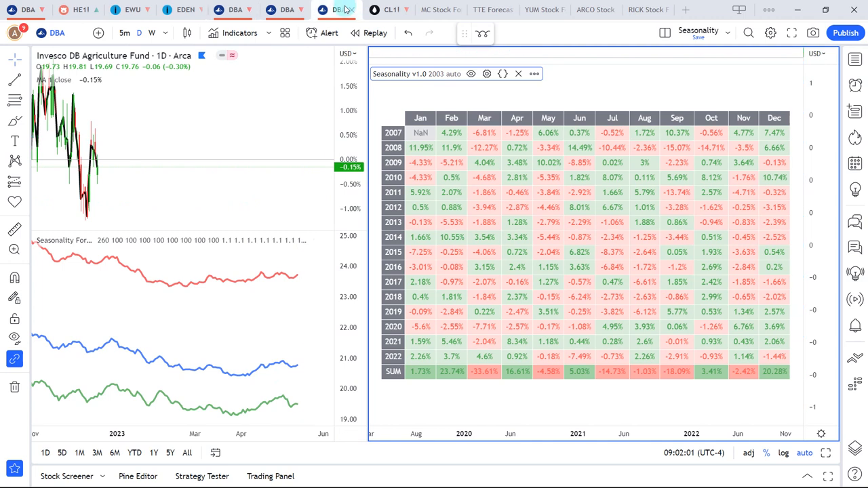
left_click(332, 10)
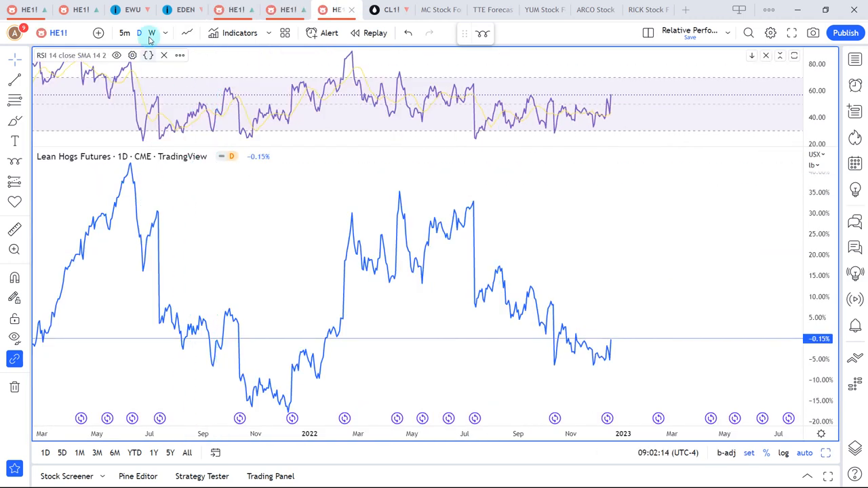
Chart the HE1!/DBA ratio with RSI on the weekly timeframe.
left_click(152, 33)
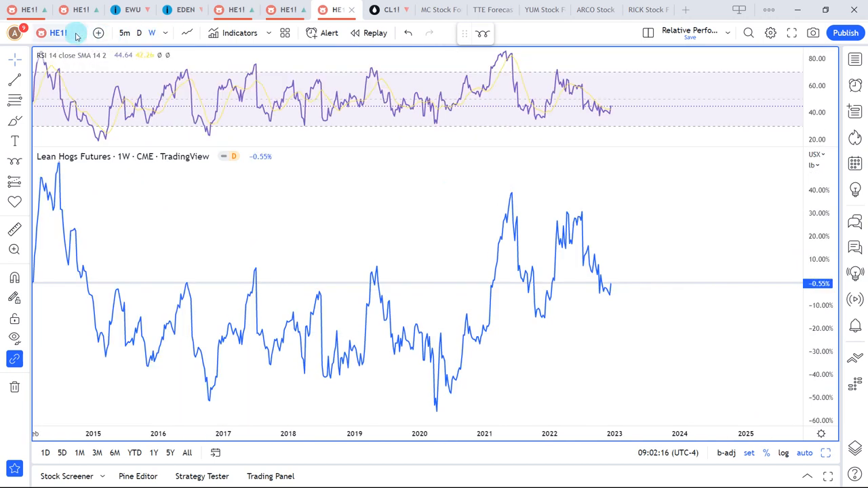
left_click(56, 33)
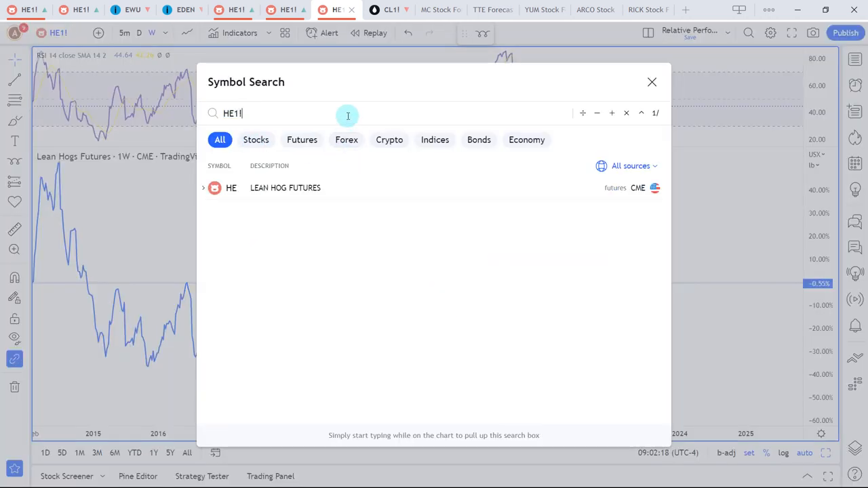
type("/")
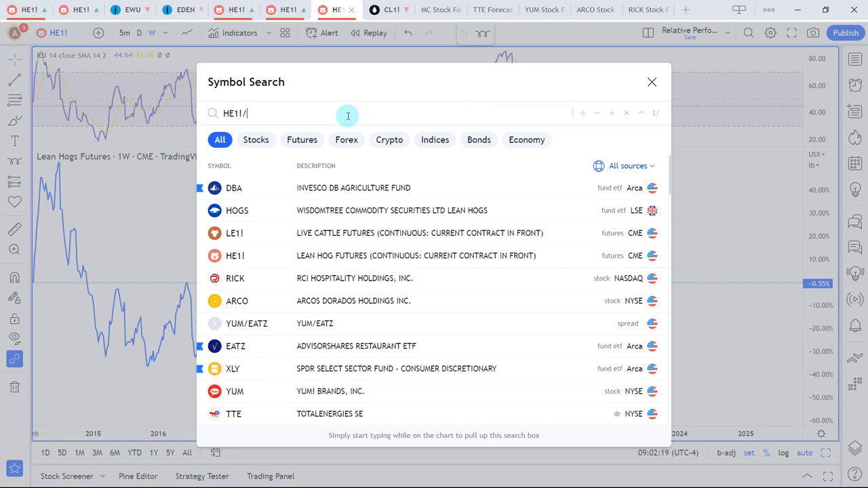
left_click(651, 81)
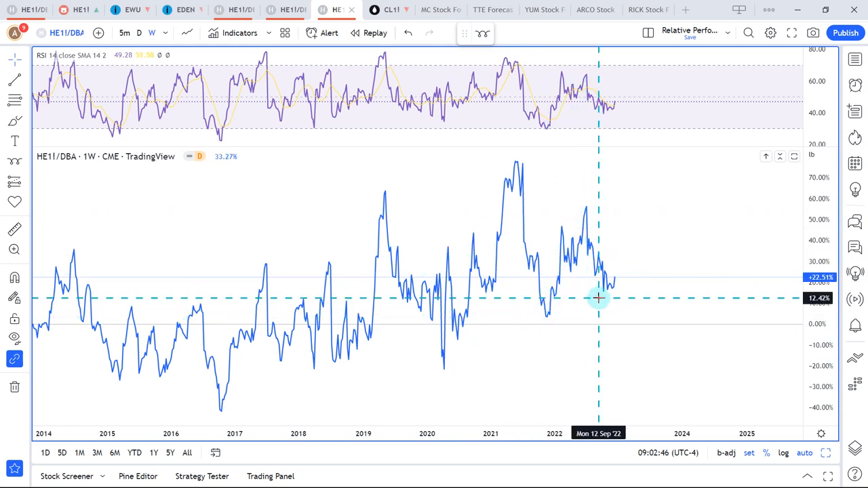
mouse_move(580, 169)
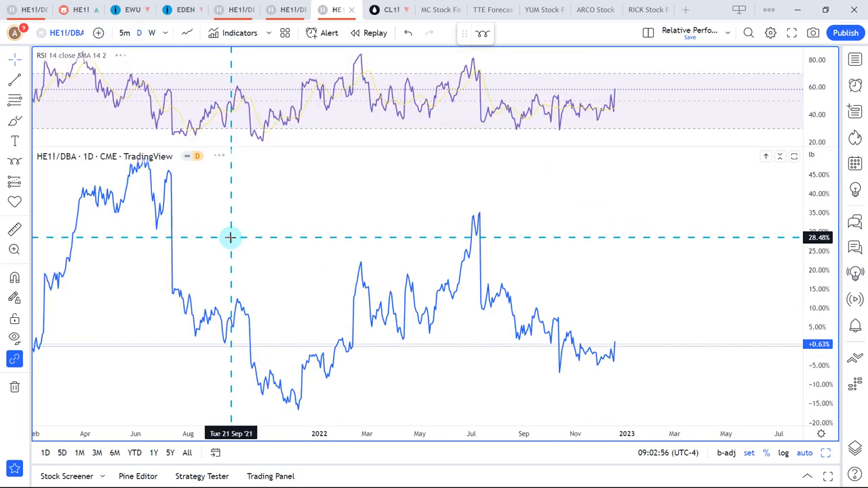
mouse_move(590, 135)
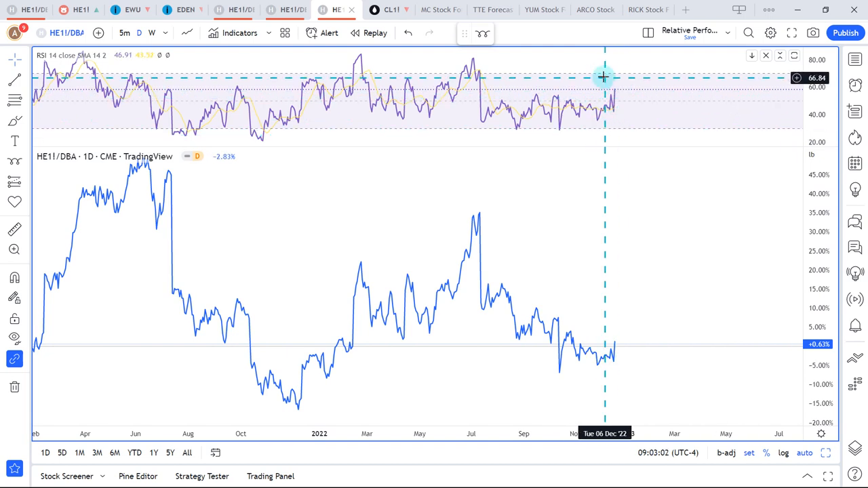
mouse_move(636, 358)
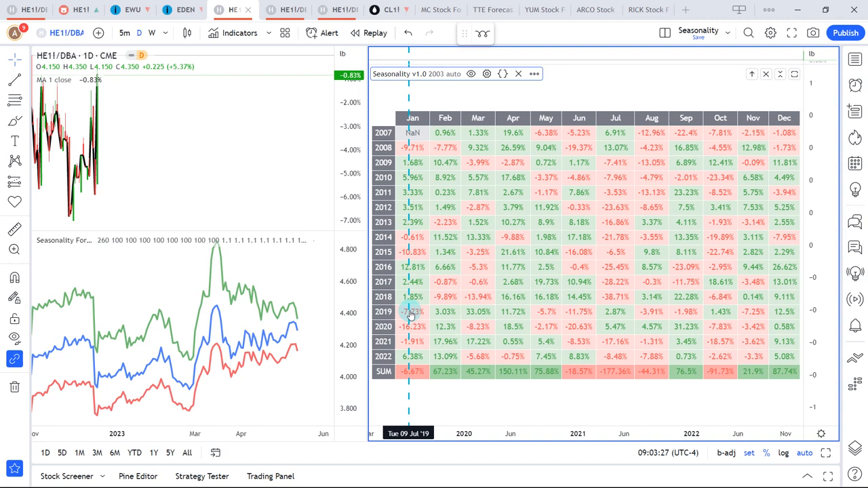
mouse_move(417, 312)
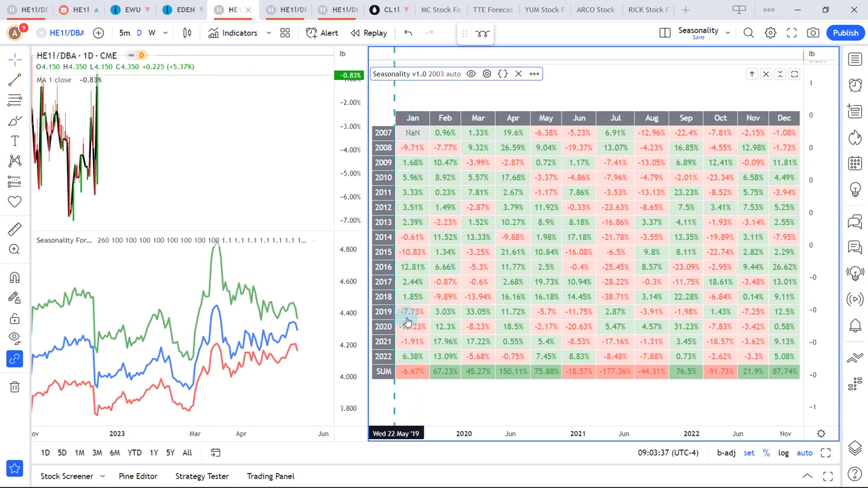
mouse_move(405, 319)
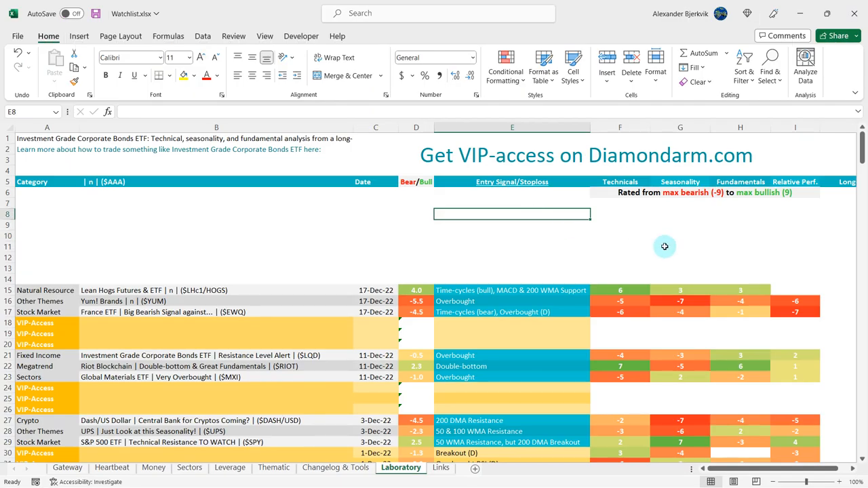
left_click(795, 290)
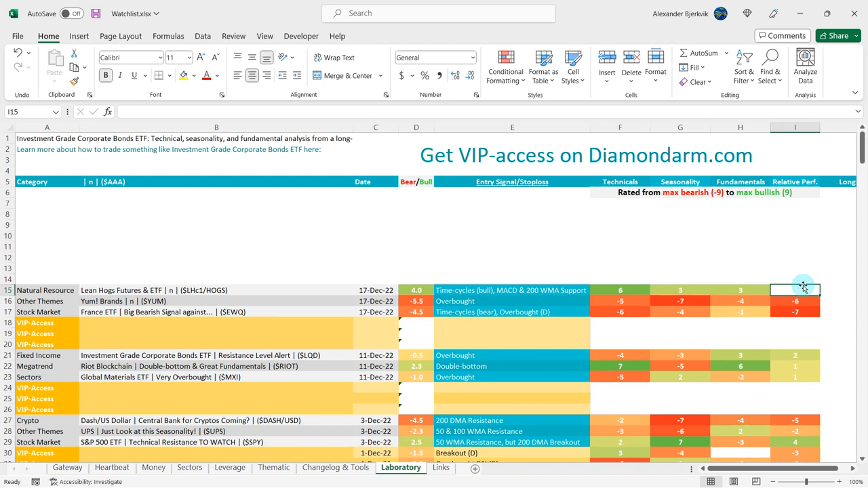
mouse_move(803, 285)
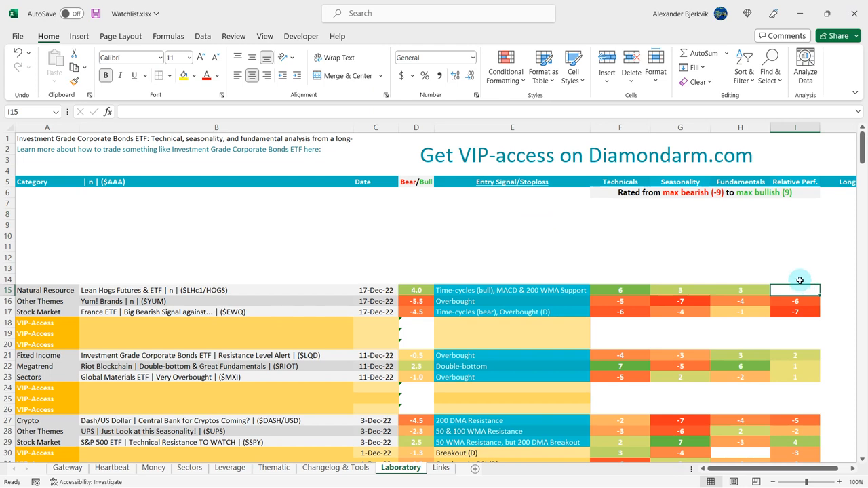
mouse_move(795, 279)
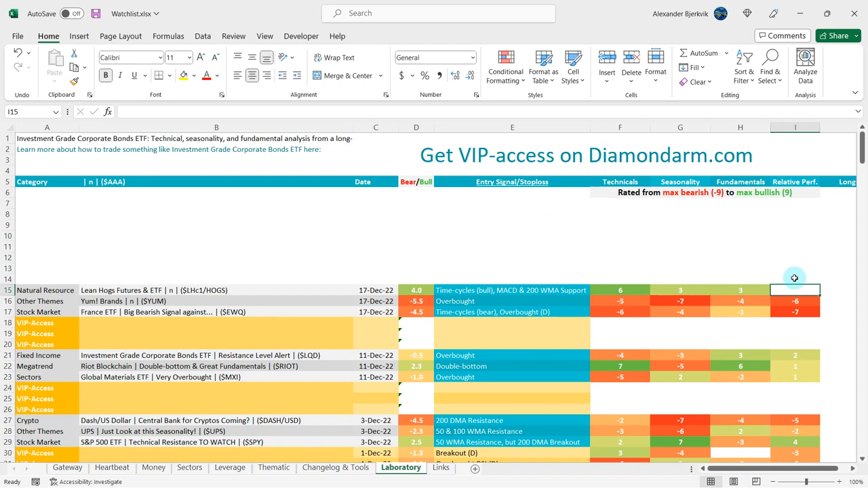
left_click(512, 247)
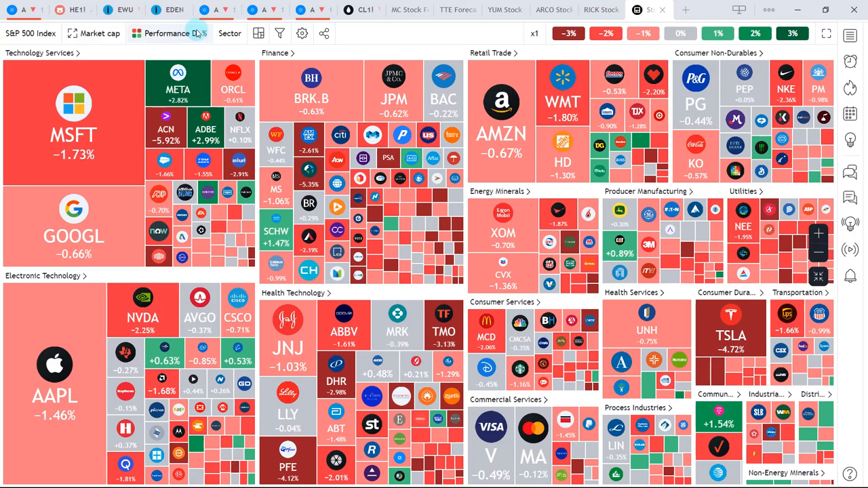
Colour the S&P 500 heatmap by year-to-date performance.
left_click(165, 32)
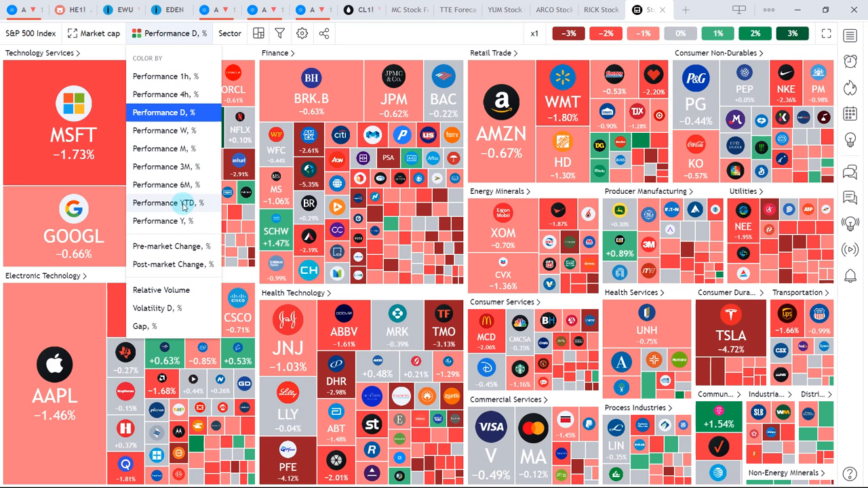
left_click(164, 204)
type("AMZN")
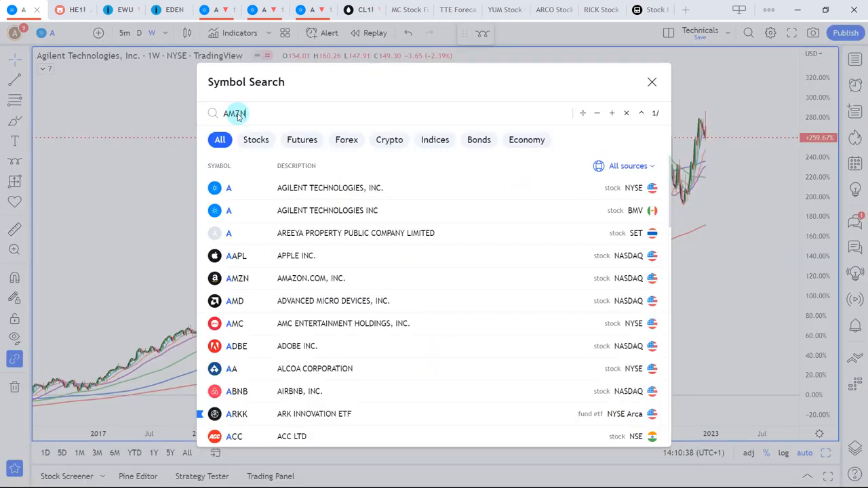
Load Amazon (AMZN) from the search results and stretch the chart's price scale.
left_click(236, 278)
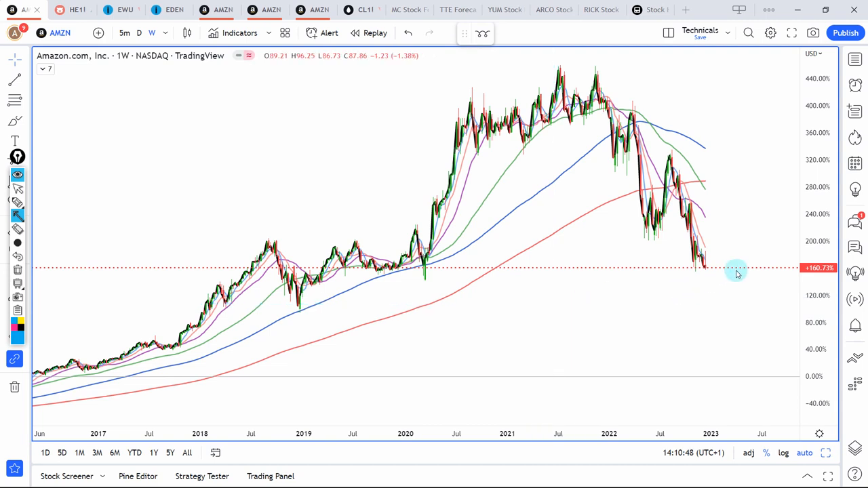
left_click_drag(740, 269, 434, 274)
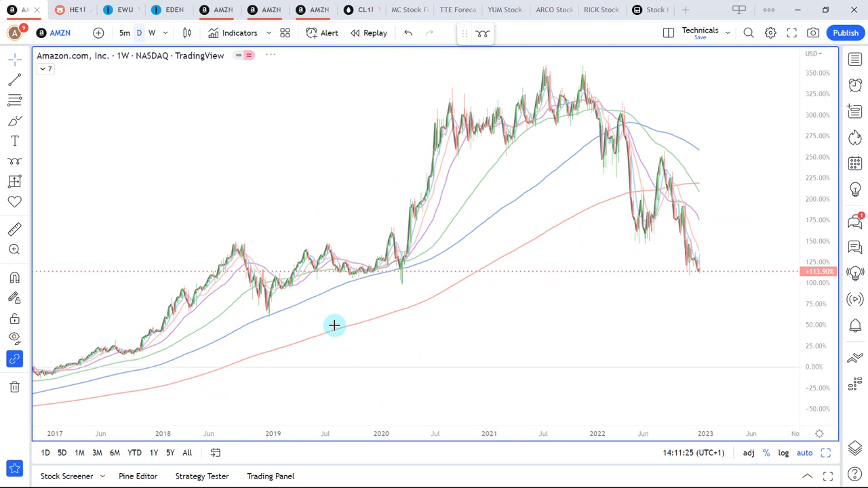
Show Amazon as daily candles, then return the chart to weekly.
left_click(139, 33)
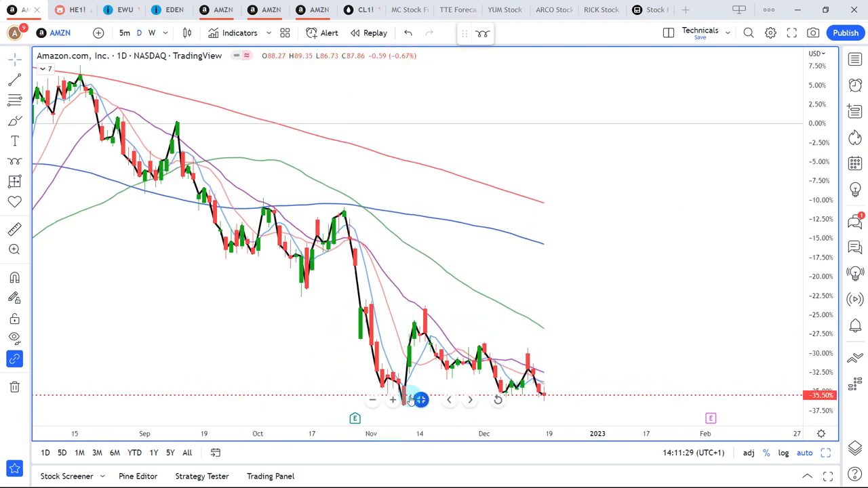
mouse_move(404, 398)
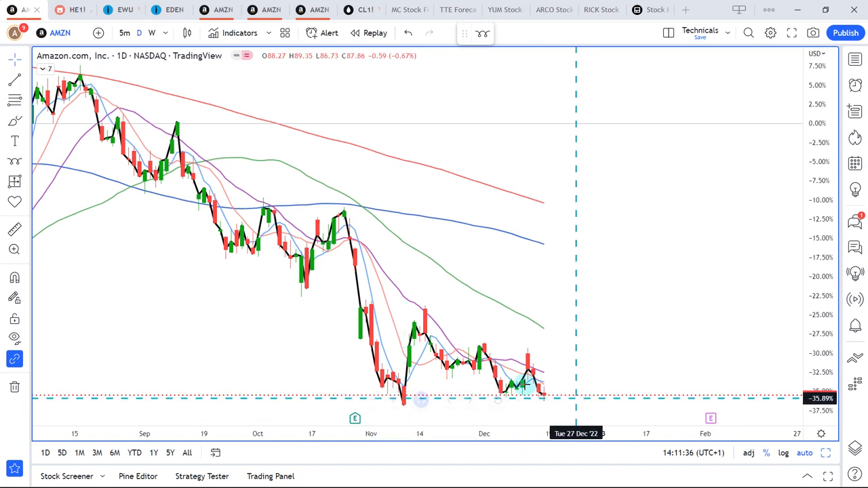
left_click(152, 32)
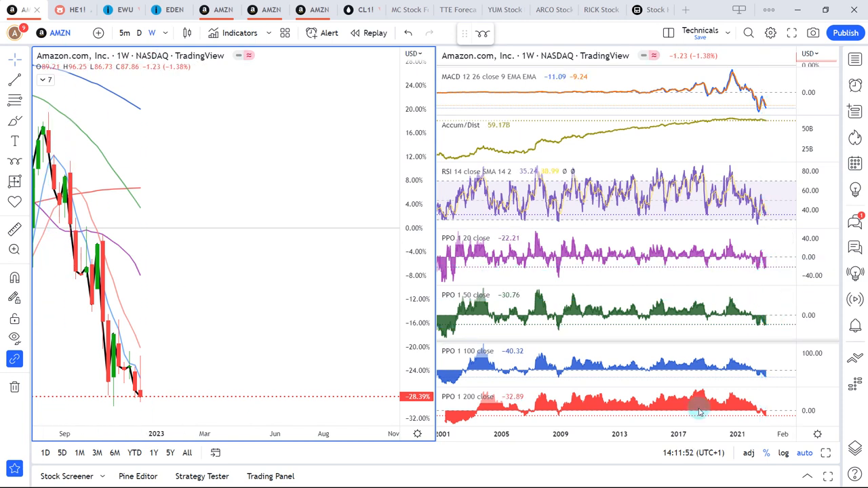
mouse_move(658, 324)
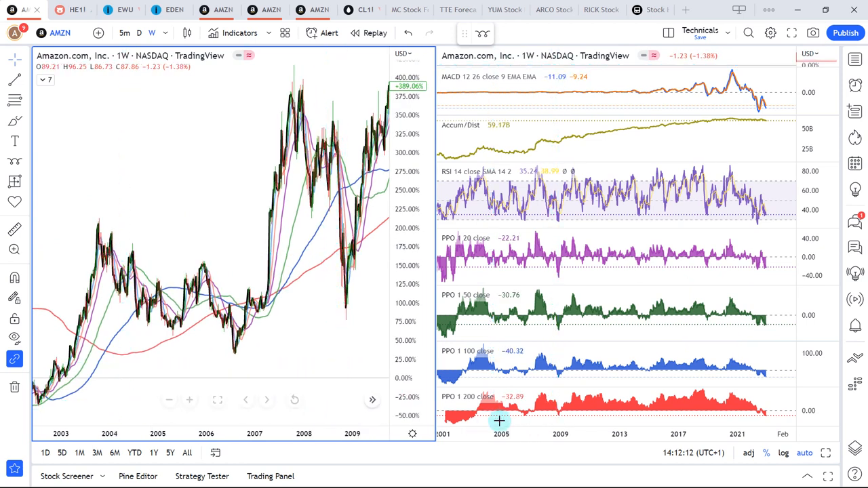
mouse_move(559, 418)
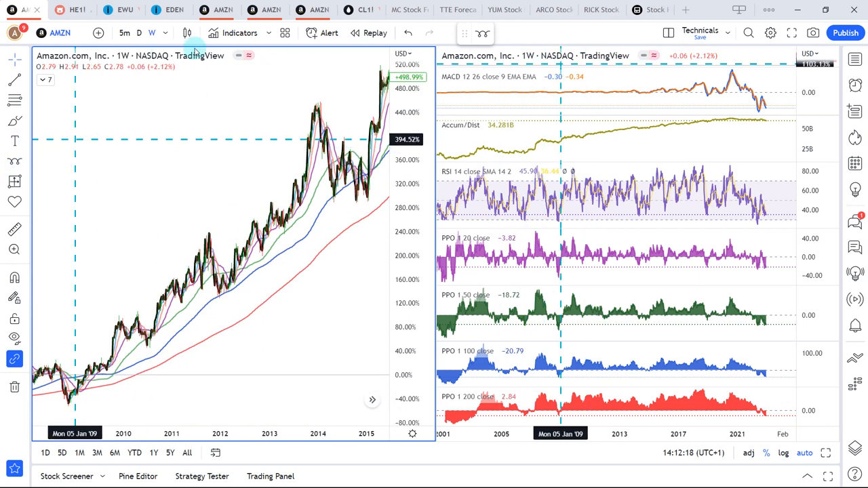
Set both Amazon price and indicator panes to daily, then back to weekly.
left_click(139, 33)
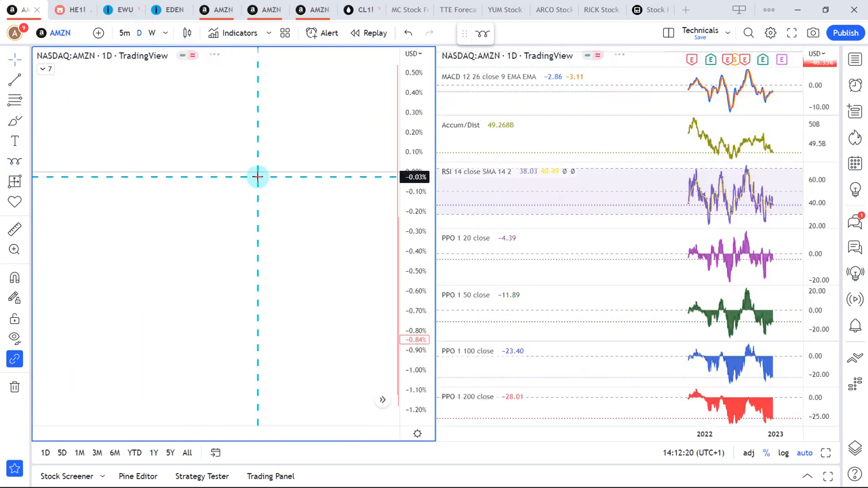
mouse_move(651, 170)
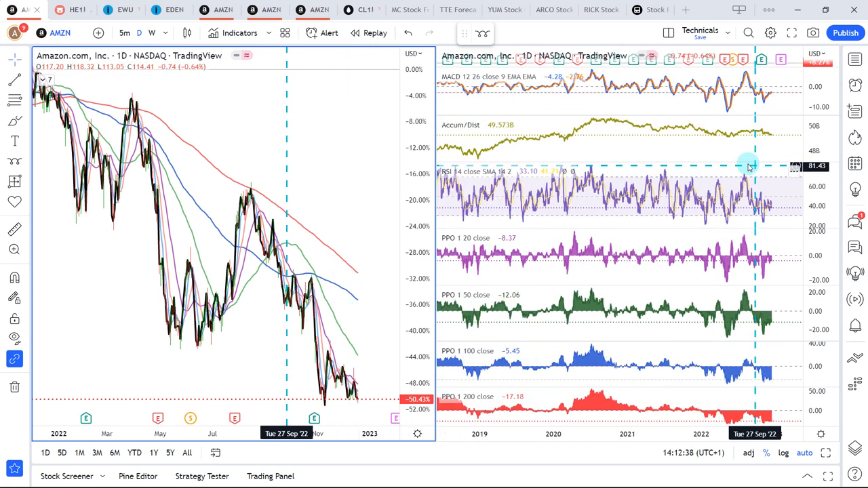
left_click(152, 33)
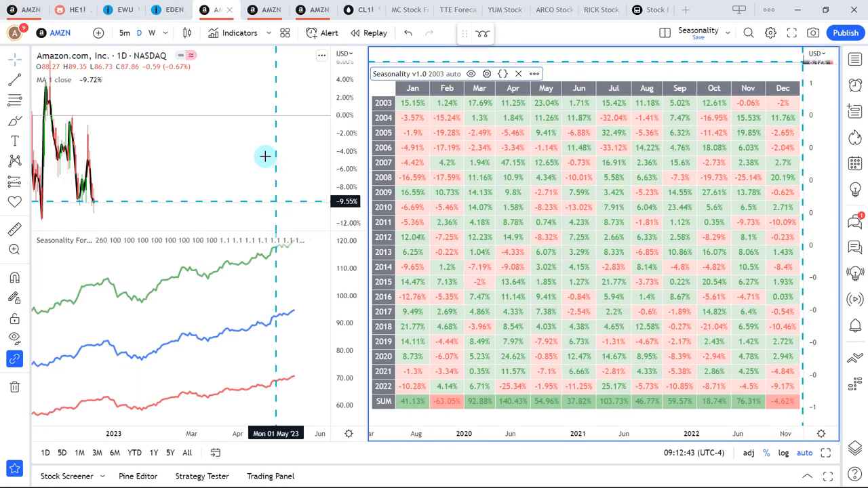
mouse_move(97, 283)
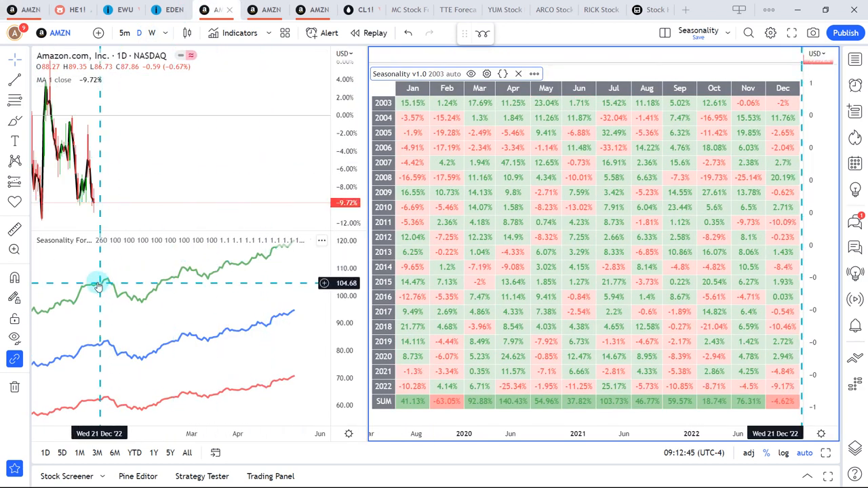
mouse_move(106, 280)
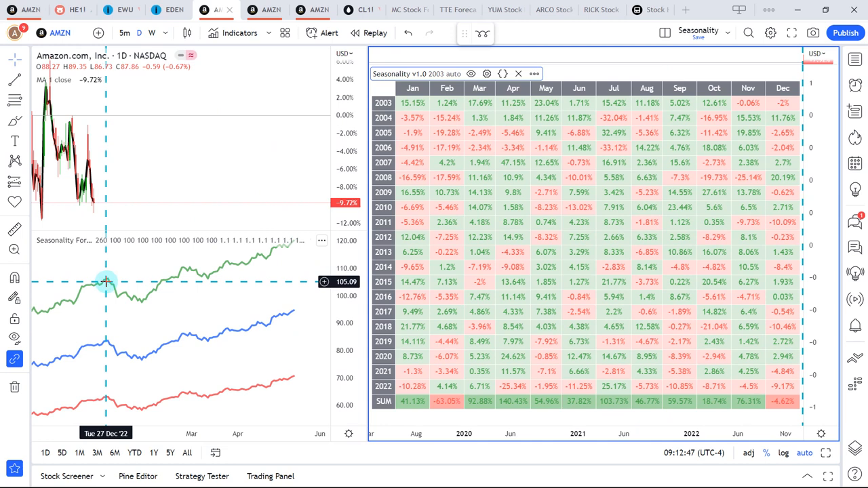
mouse_move(111, 320)
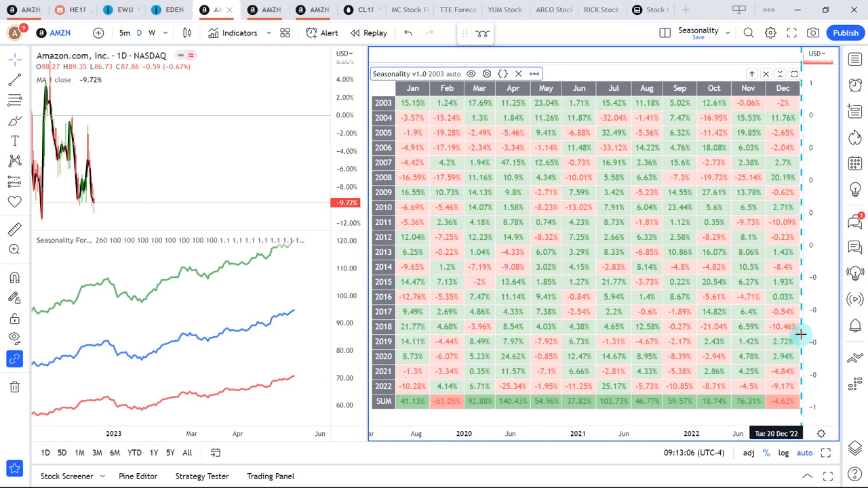
mouse_move(787, 354)
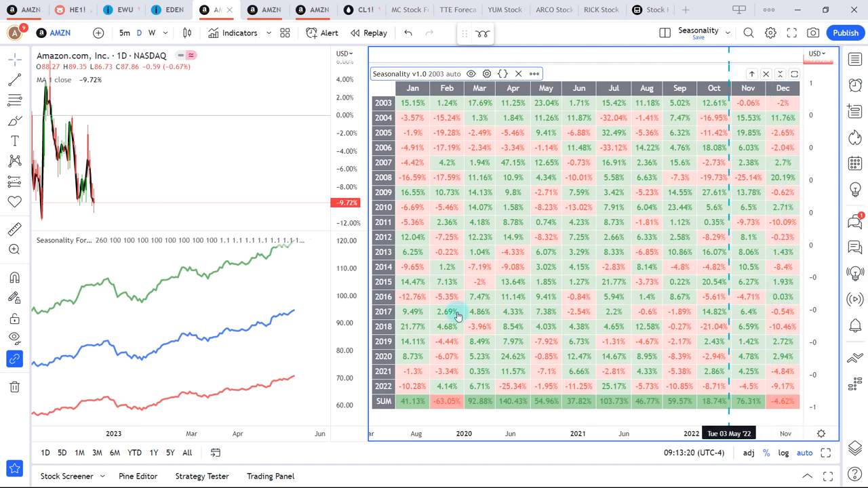
mouse_move(413, 237)
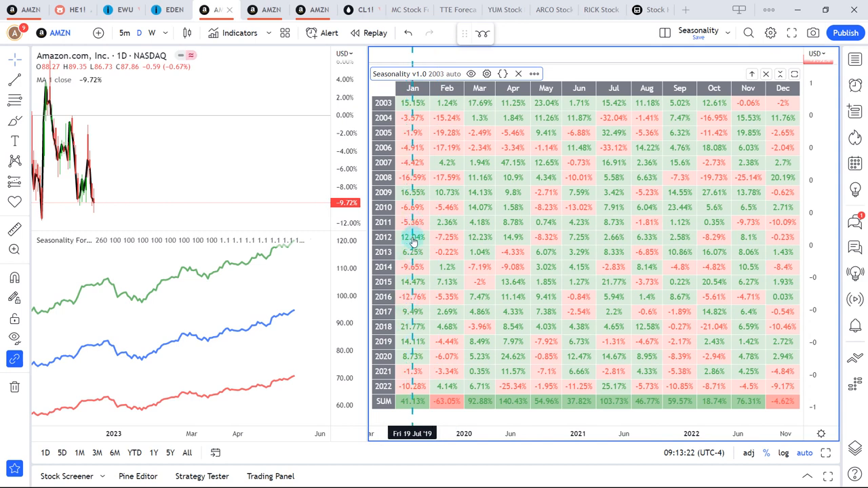
mouse_move(412, 239)
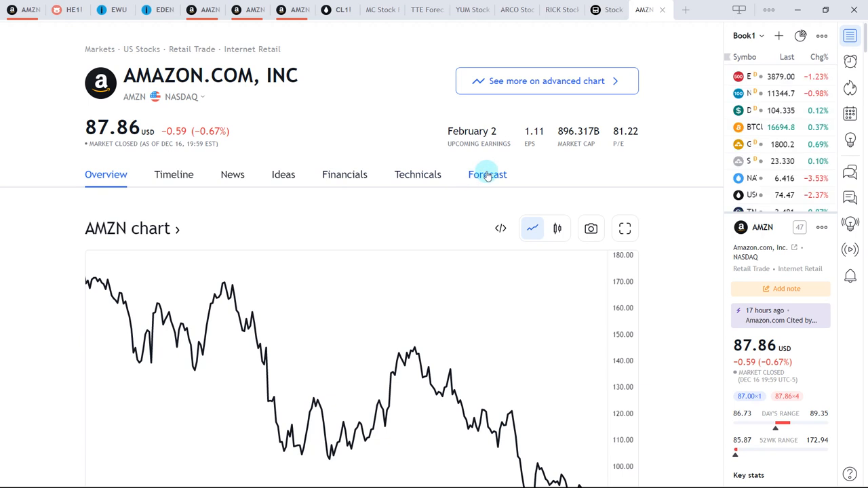
Show Amazon's analyst forecast: 135.70 average price target, 80 to 170 estimate range.
left_click(488, 174)
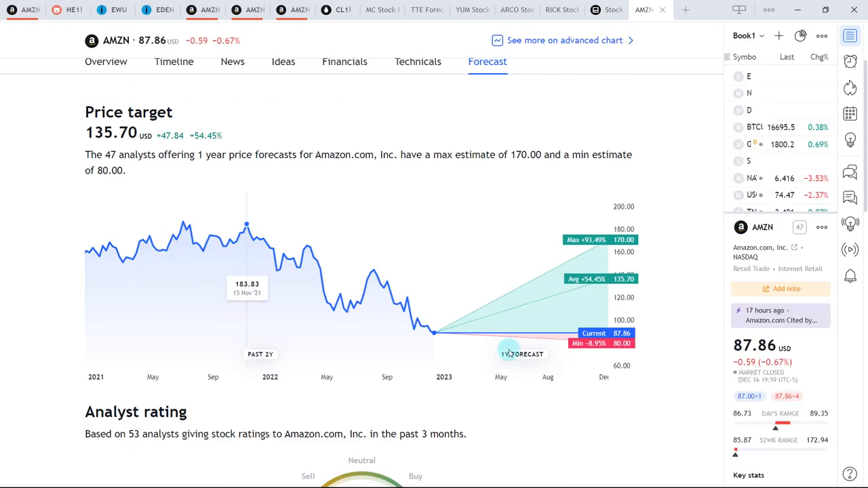
mouse_move(562, 312)
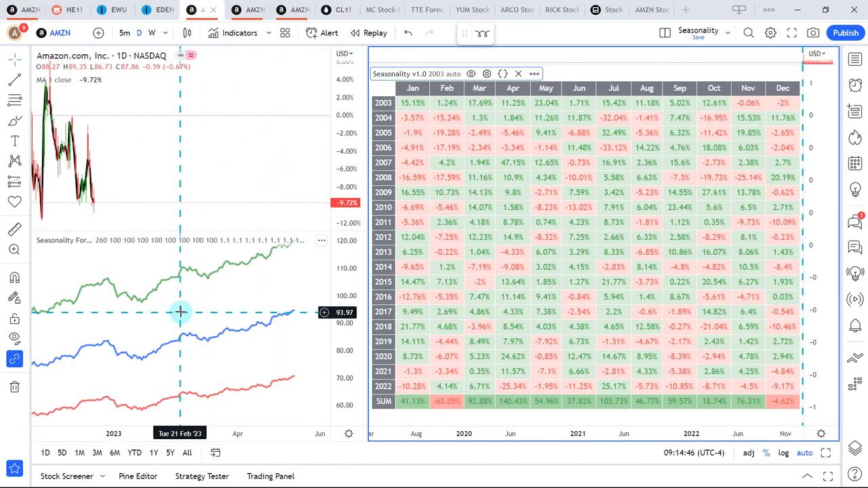
mouse_move(406, 326)
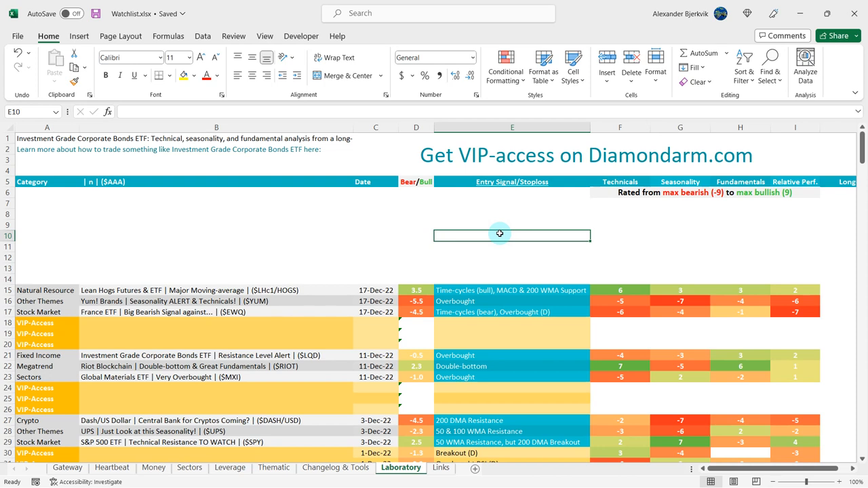
mouse_move(500, 205)
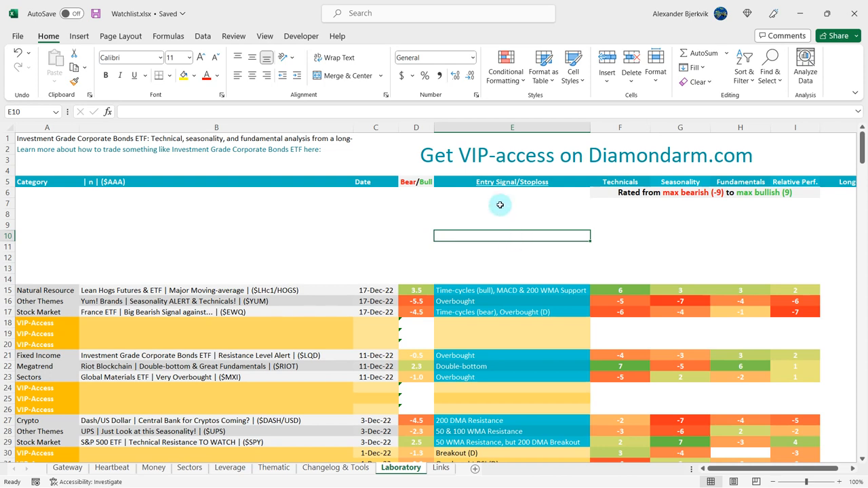